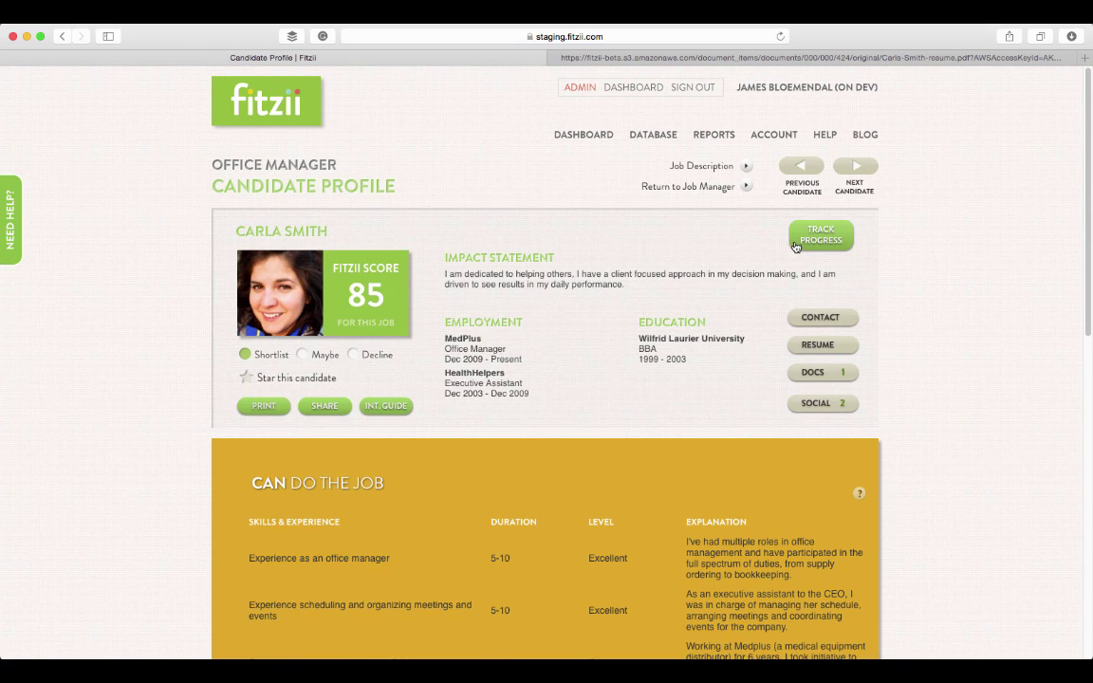
{"action": "left_click", "coordinate": [820, 235]}
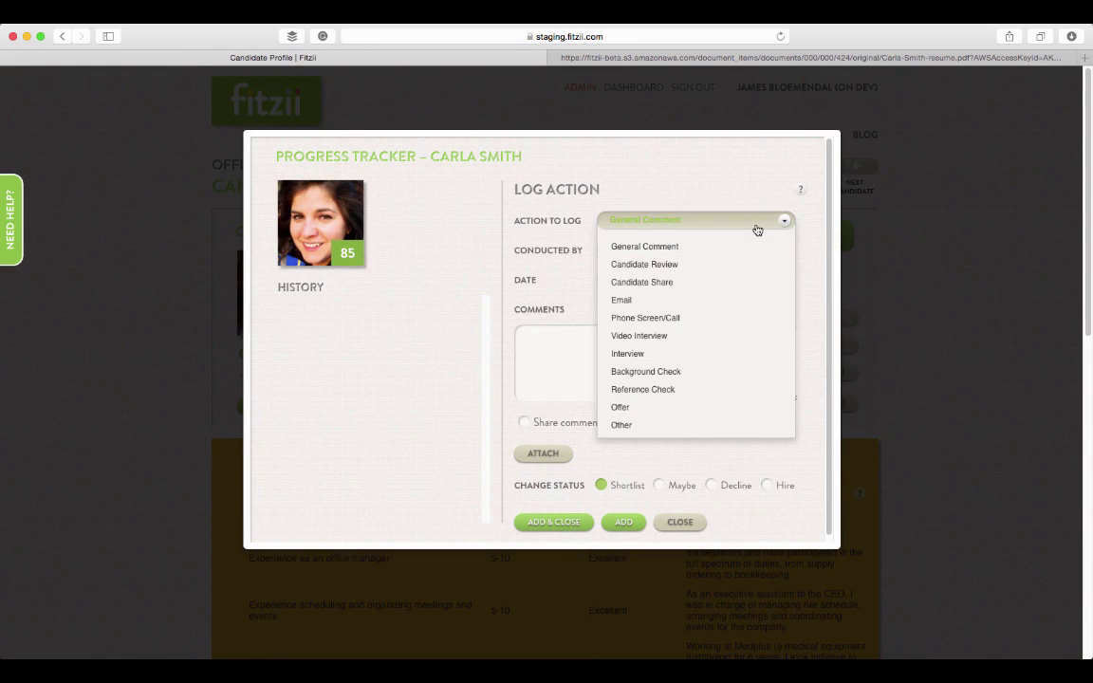
{"action": "left_click", "coordinate": [644, 246]}
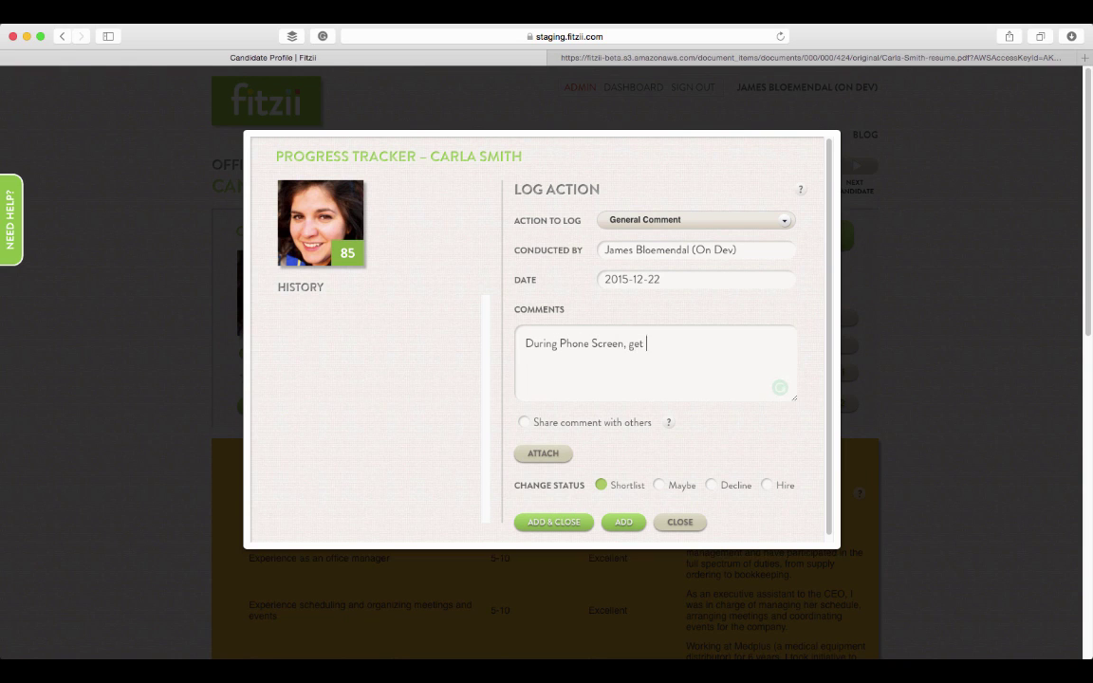
{"action": "type", "text": "more details on what Carla did at Me"}
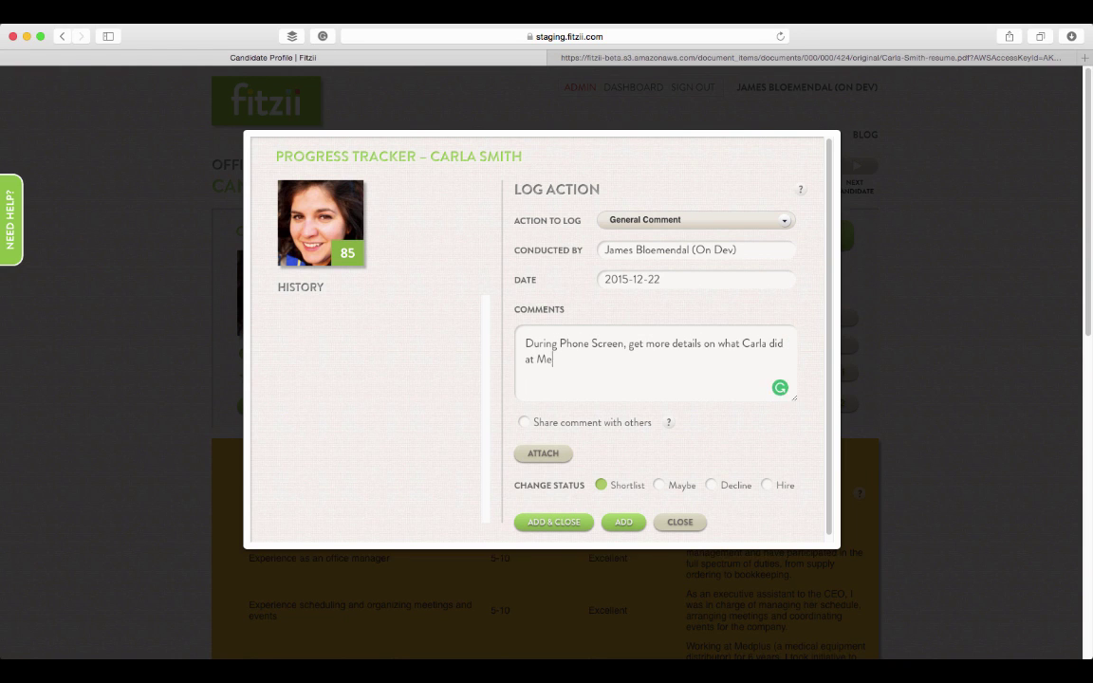
{"action": "left_click", "coordinate": [522, 422]}
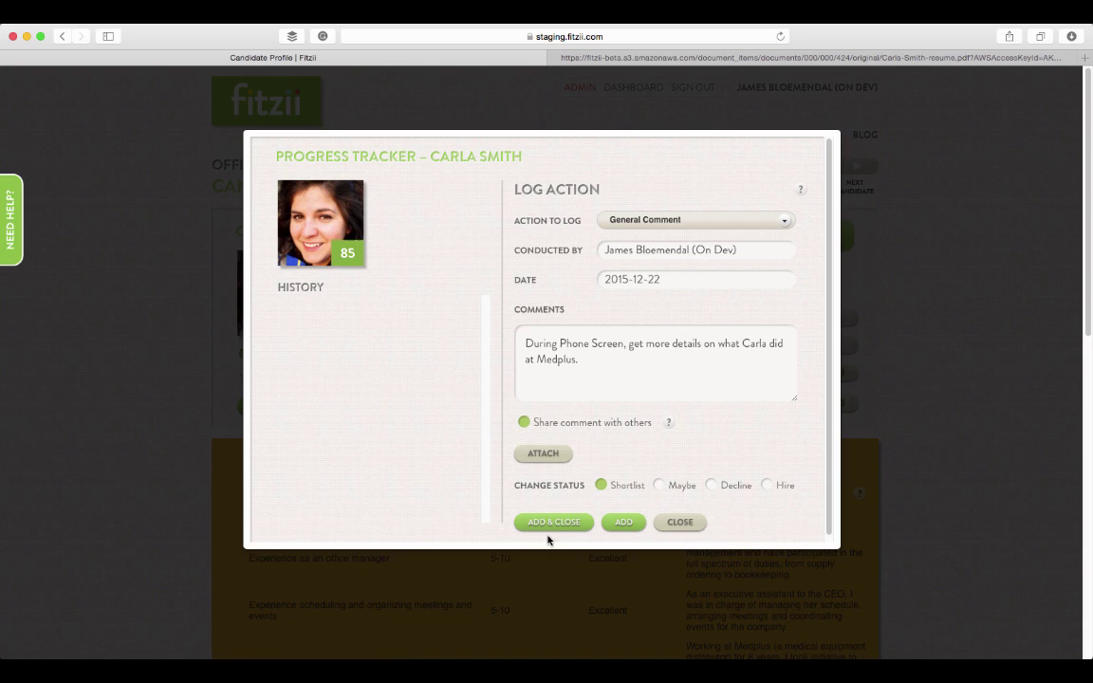
{"action": "left_click", "coordinate": [680, 522]}
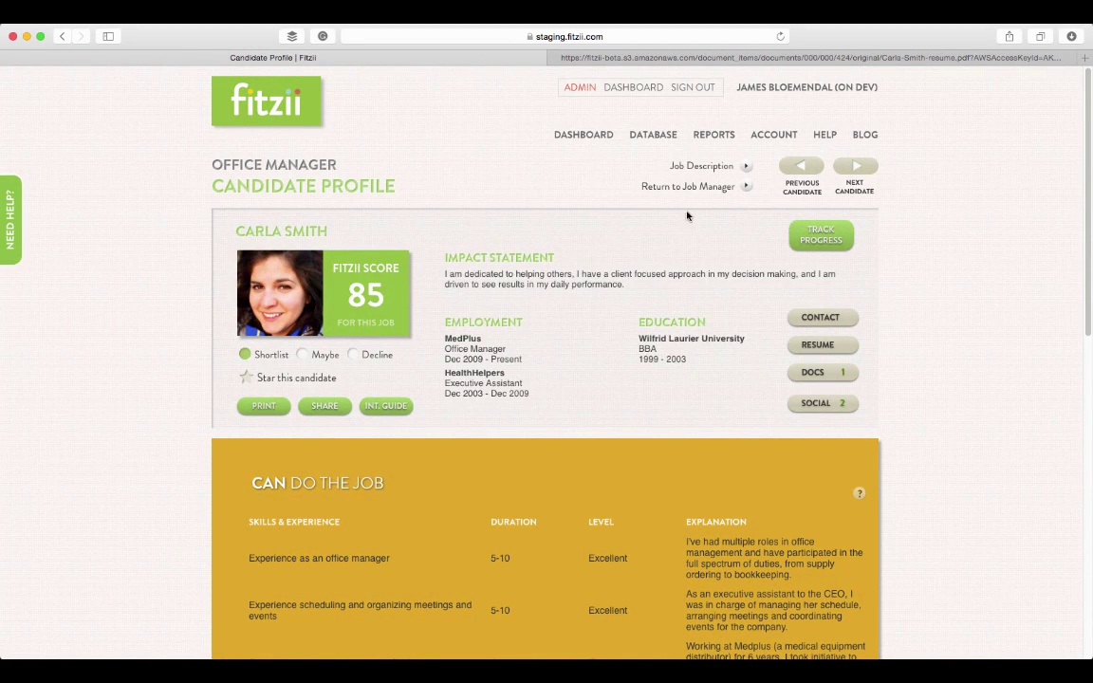
{"action": "left_click", "coordinate": [688, 186]}
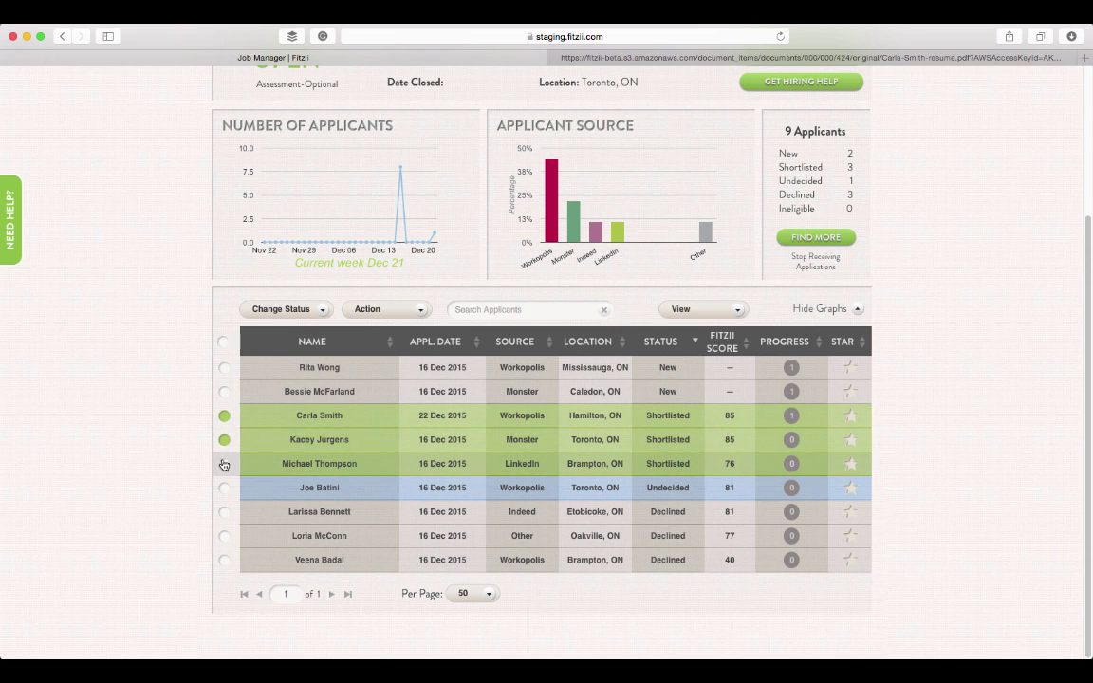
{"action": "left_click", "coordinate": [224, 463]}
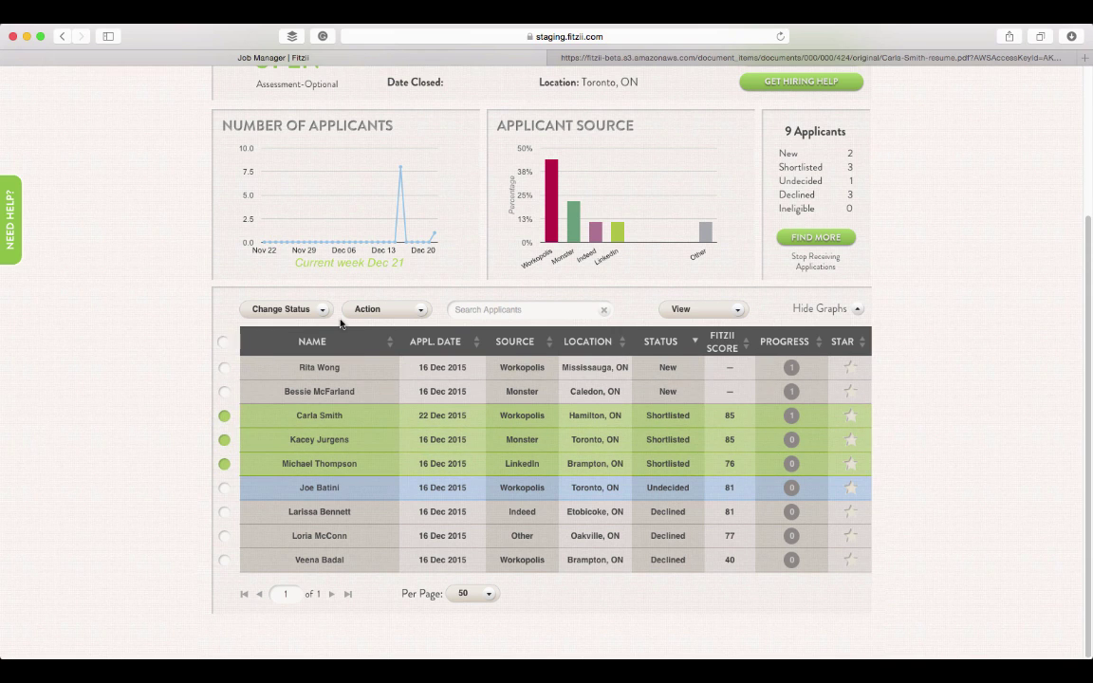
{"action": "left_click", "coordinate": [386, 308]}
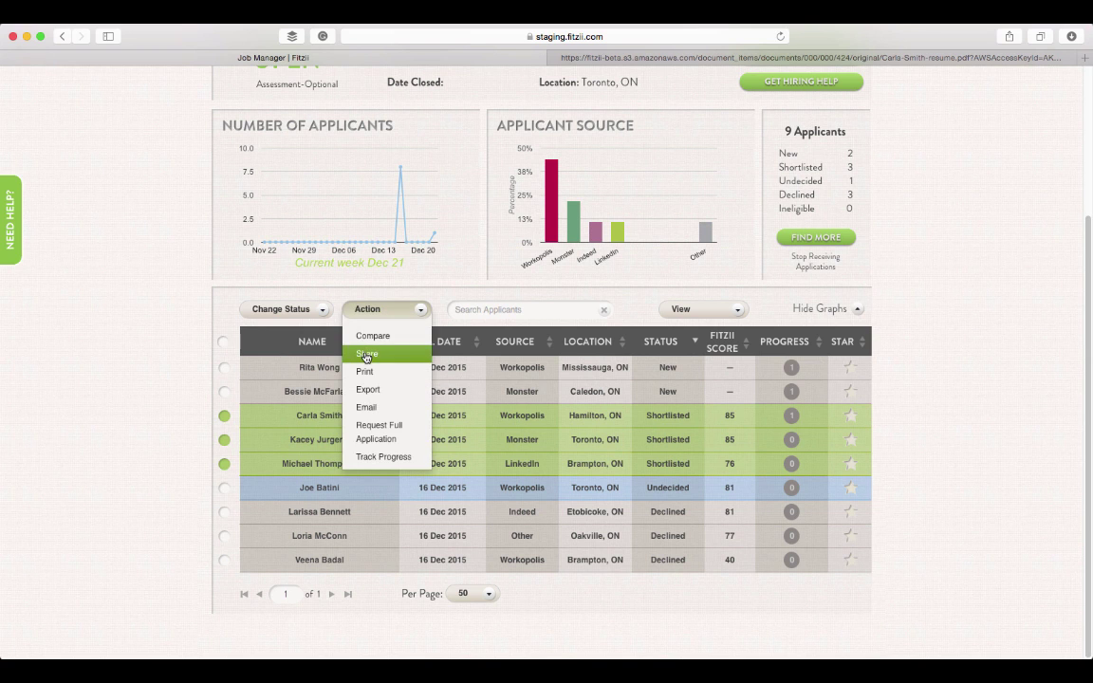
{"action": "left_click", "coordinate": [366, 353]}
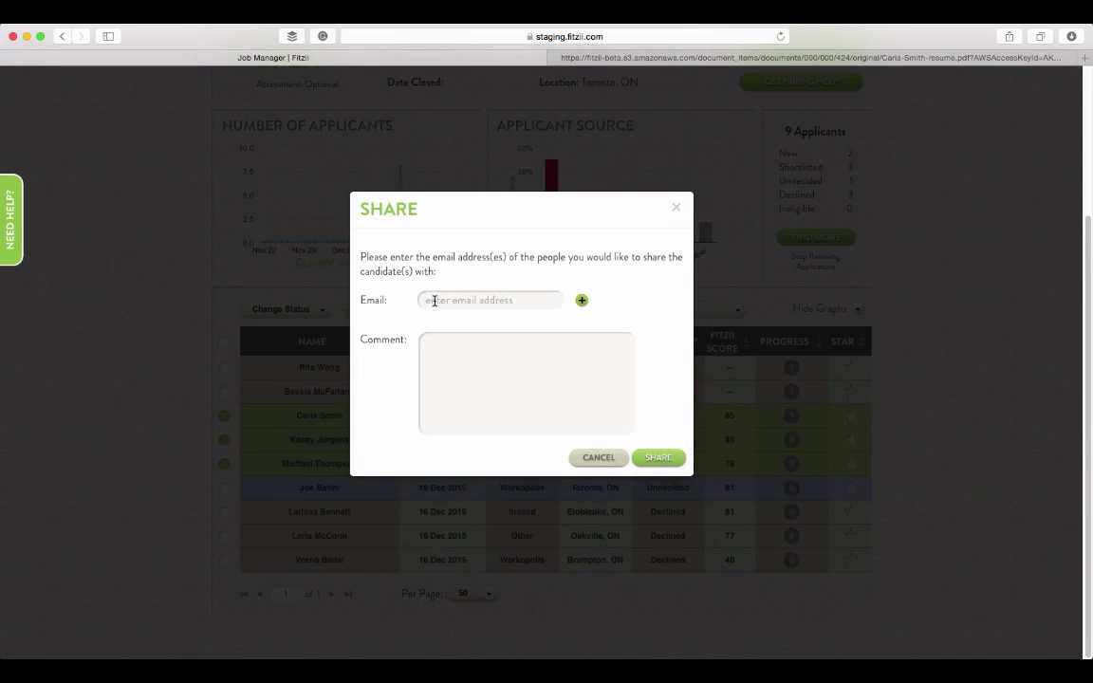
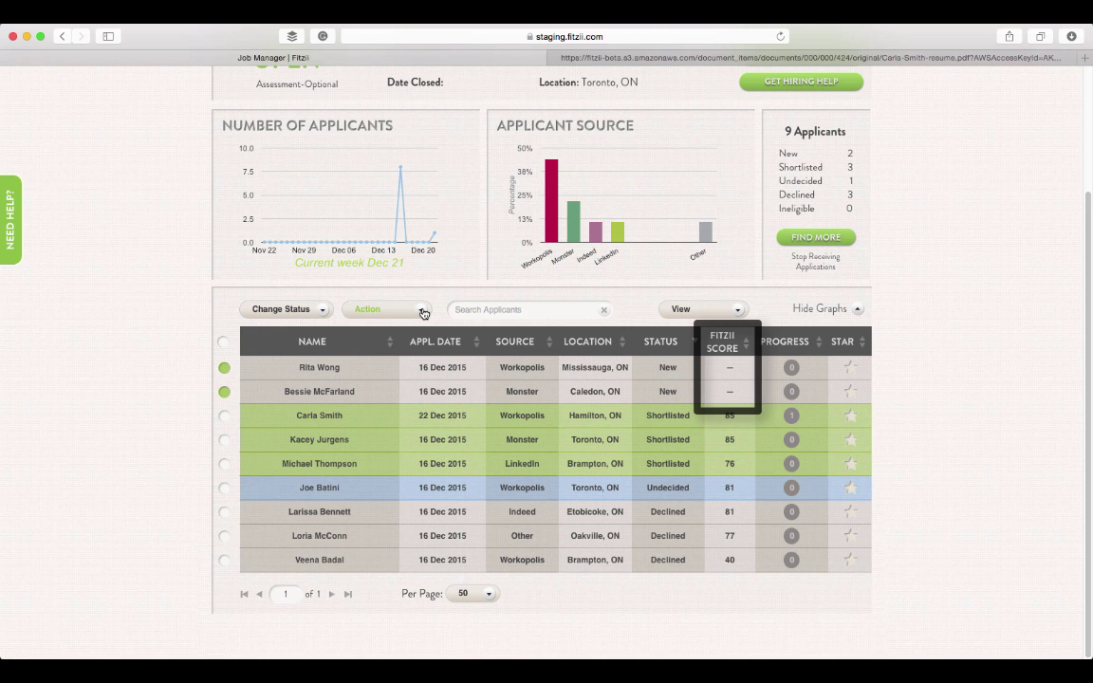
{"action": "left_click", "coordinate": [367, 309]}
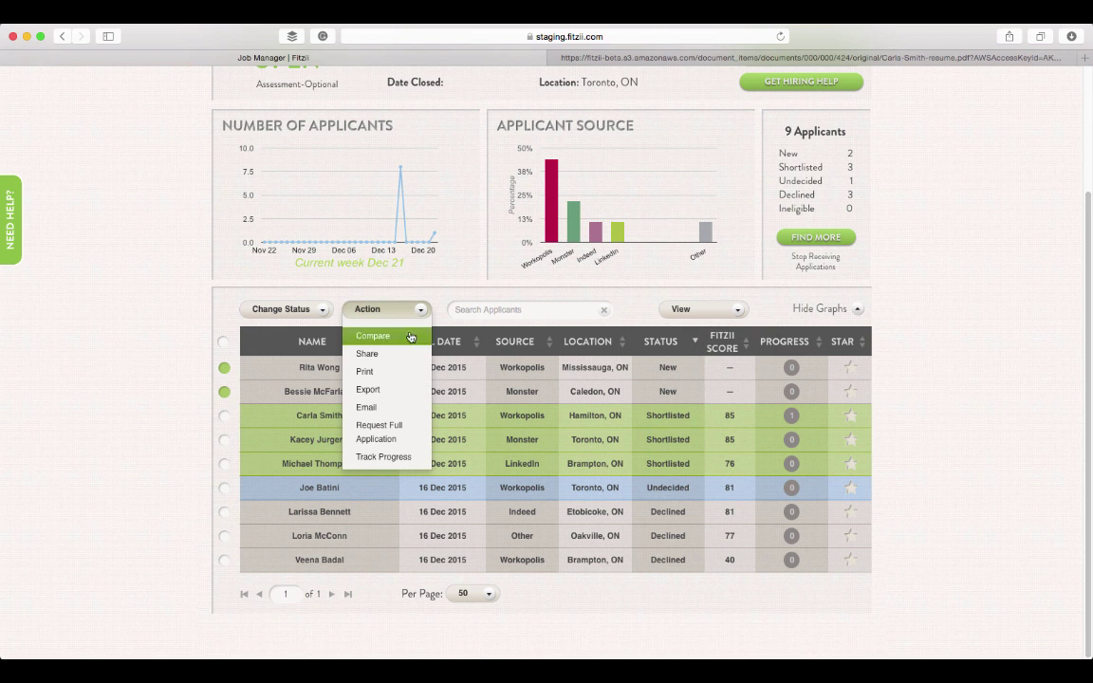
{"action": "left_click", "coordinate": [379, 430]}
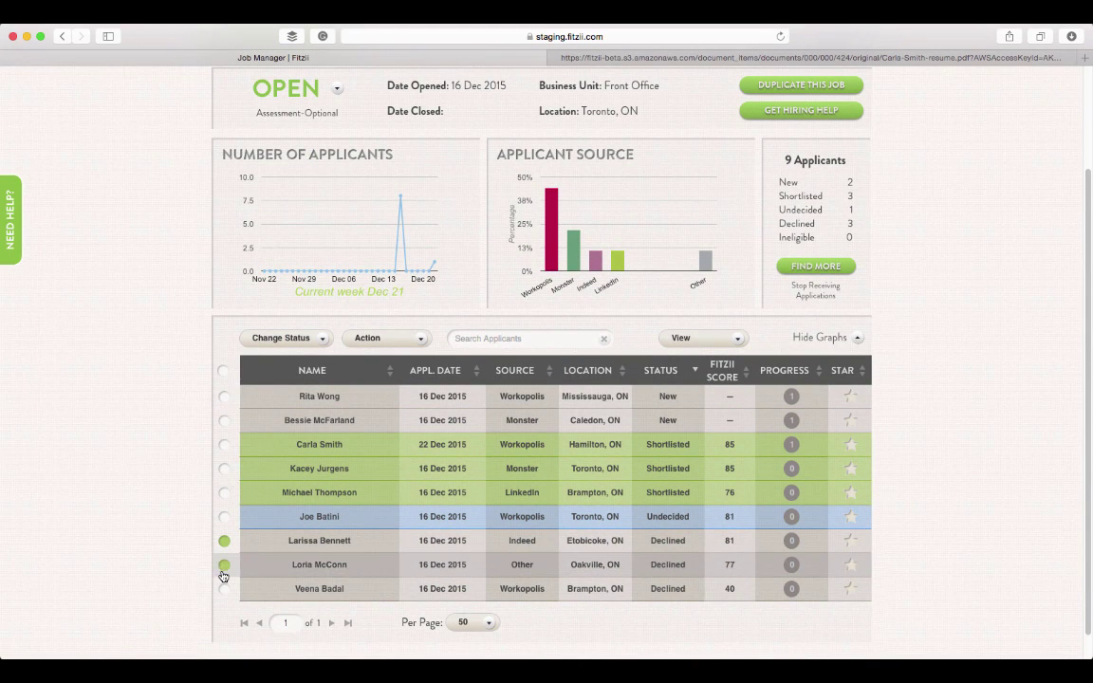
{"action": "left_click", "coordinate": [367, 338]}
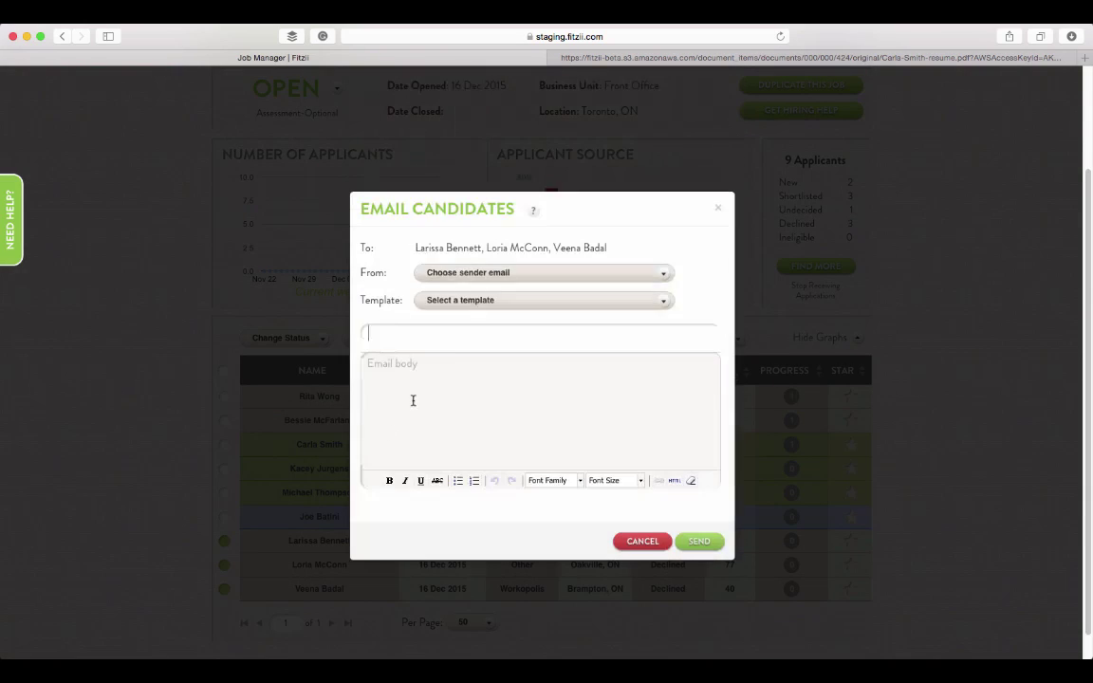
{"action": "left_click", "coordinate": [543, 273]}
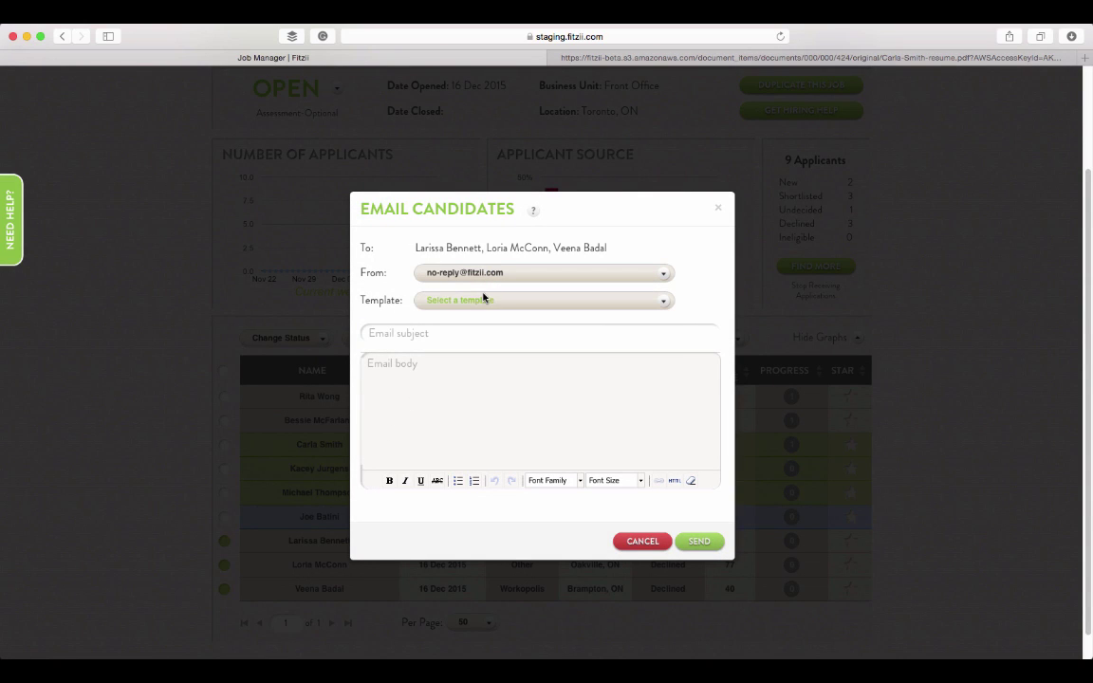
{"action": "left_click", "coordinate": [543, 299]}
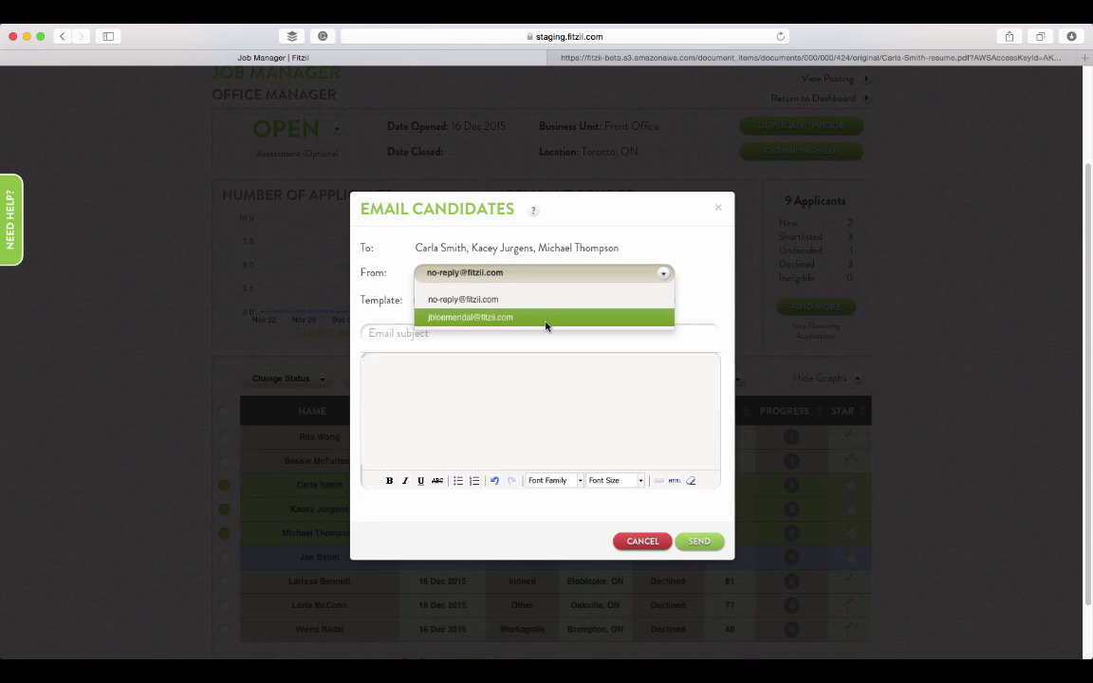
Step: Set the email's From field to the recruiter's own address
{"action": "left_click", "coordinate": [469, 316]}
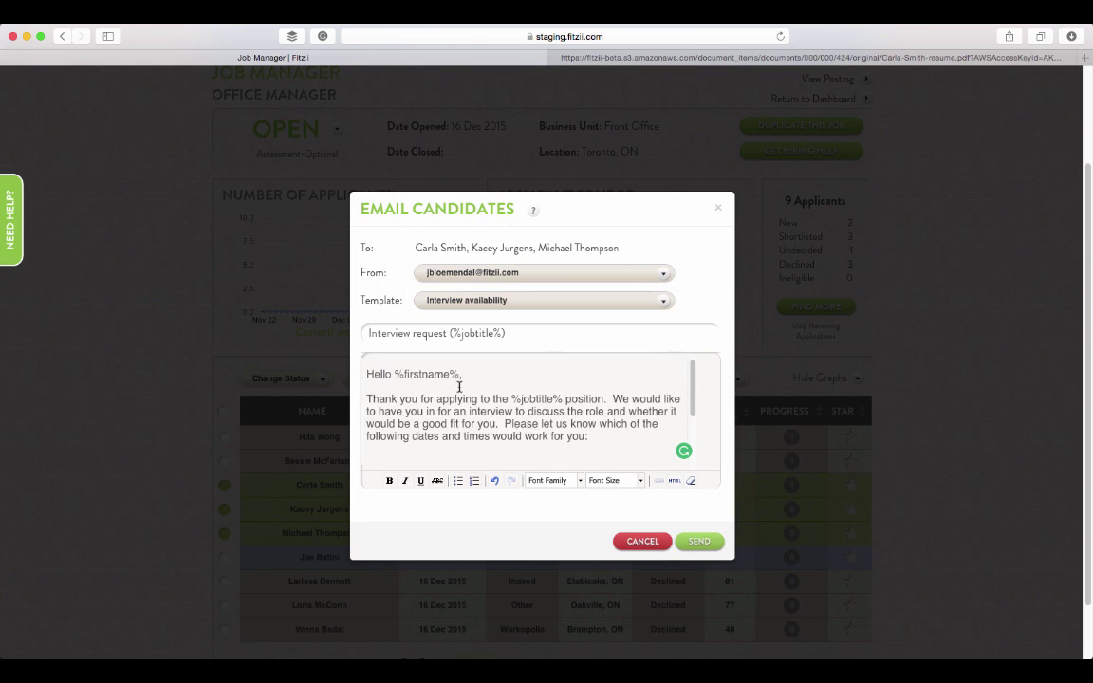